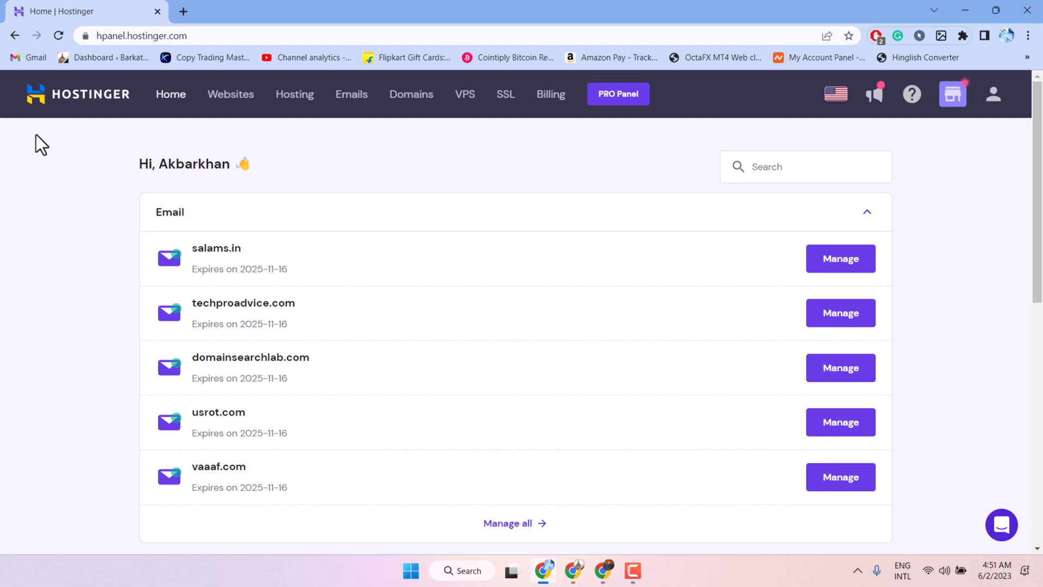
mouse_move(412, 94)
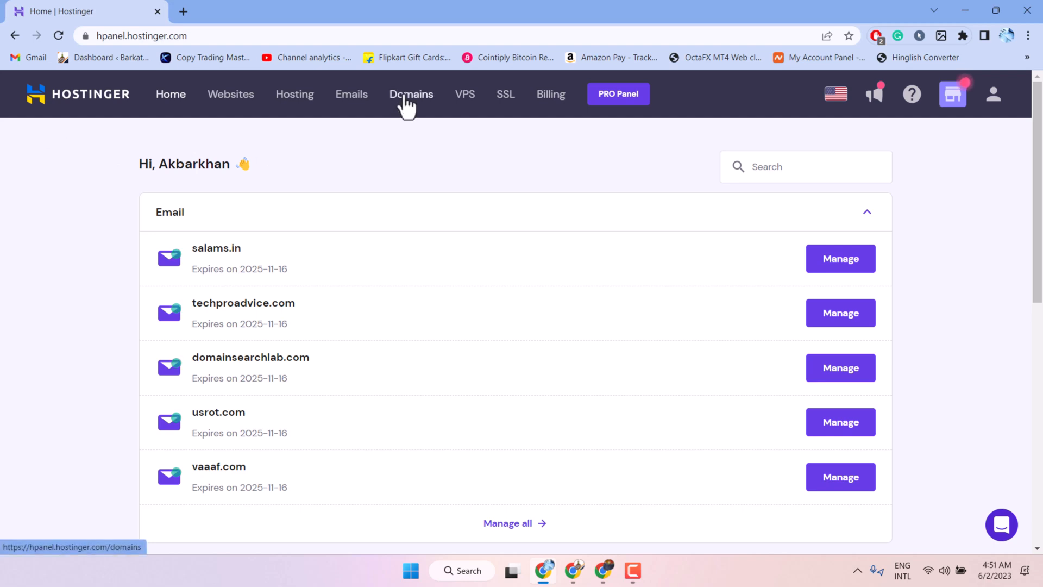
Step: Open Domains from the top navigation and browse the owned domains list
click(411, 94)
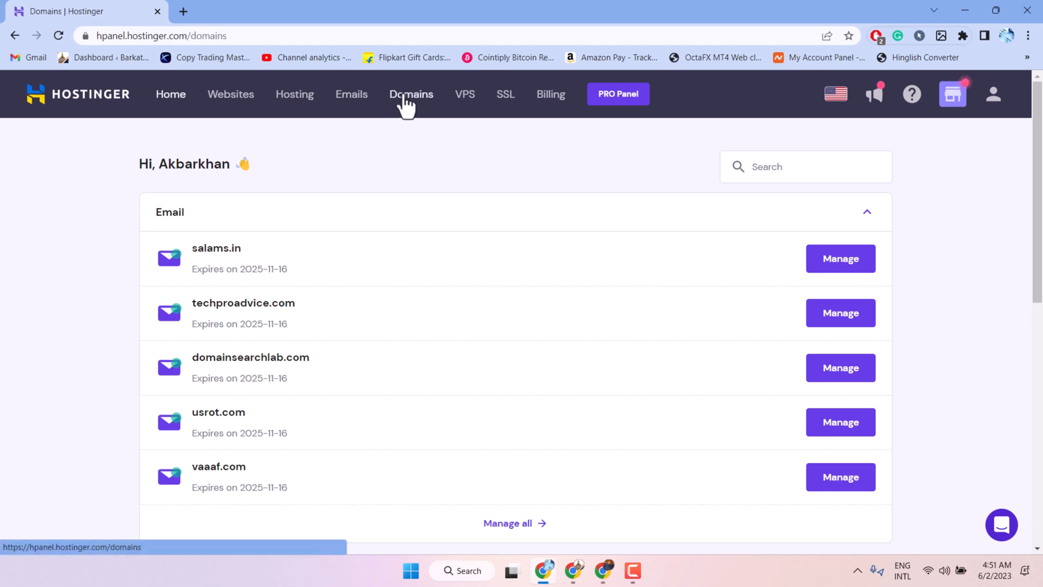
click(411, 94)
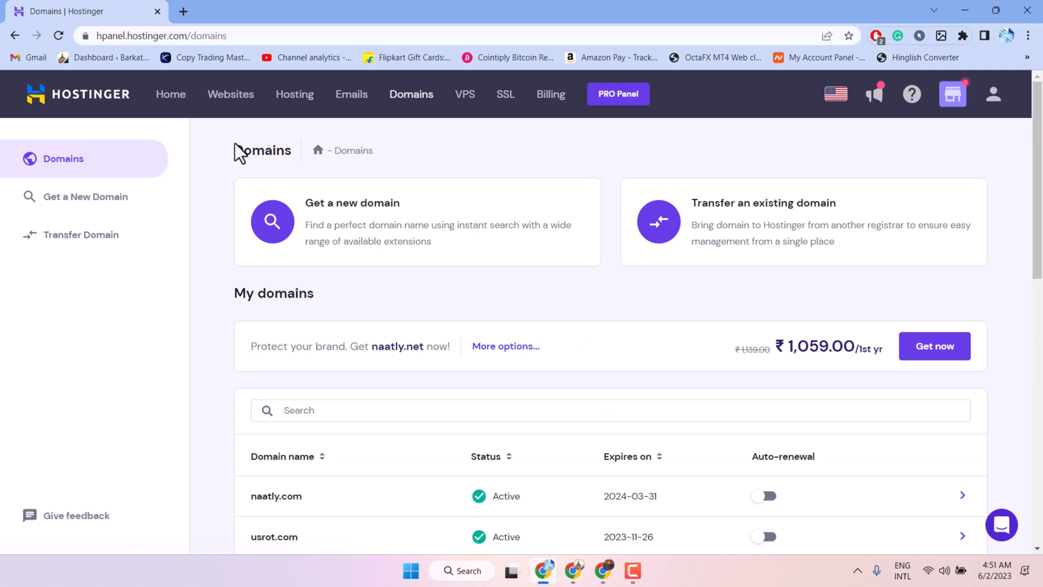
mouse_move(376, 320)
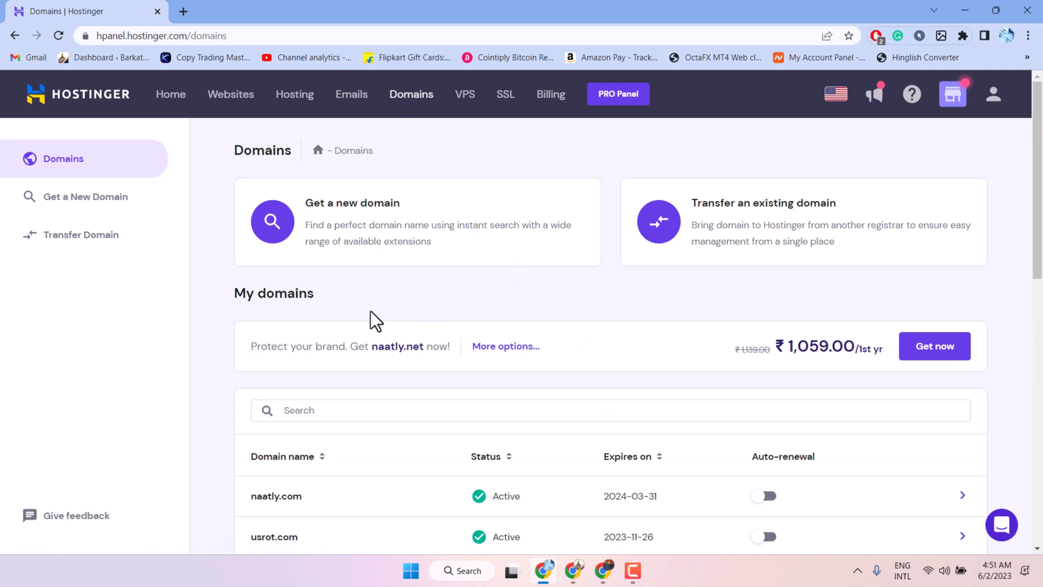
scroll(down, 3)
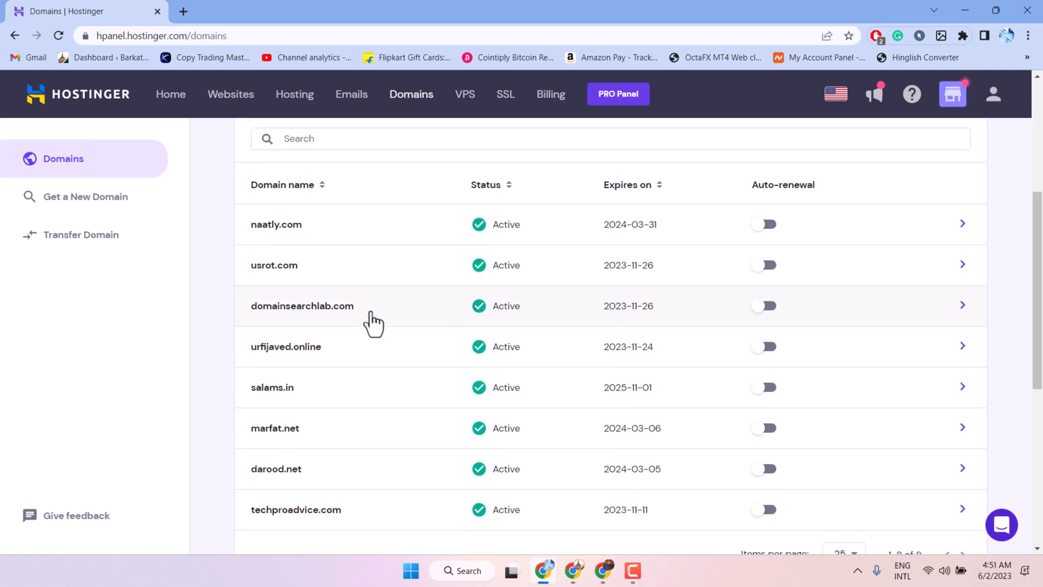
scroll(up, 3)
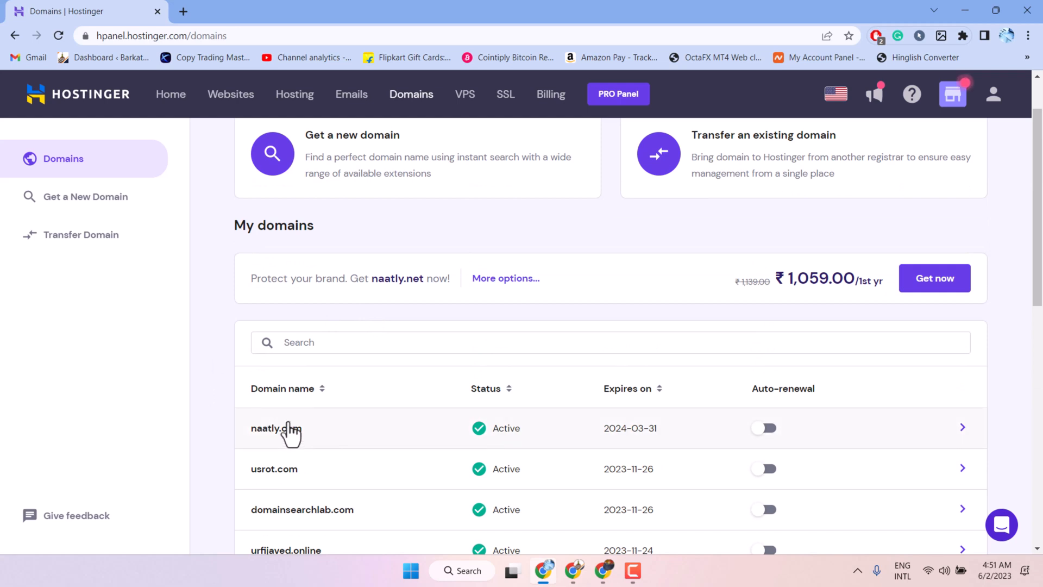
mouse_move(276, 406)
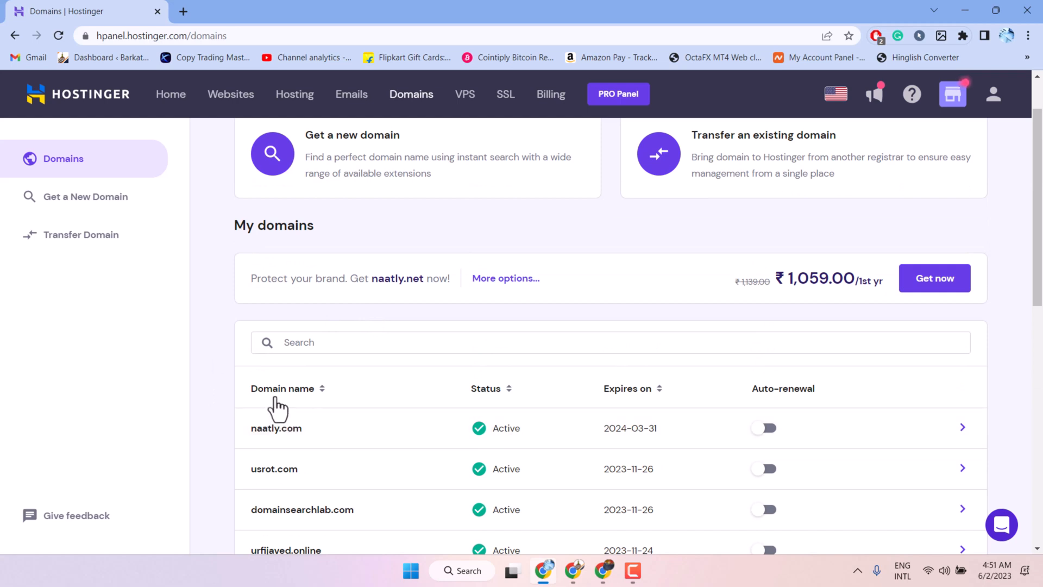
mouse_move(329, 433)
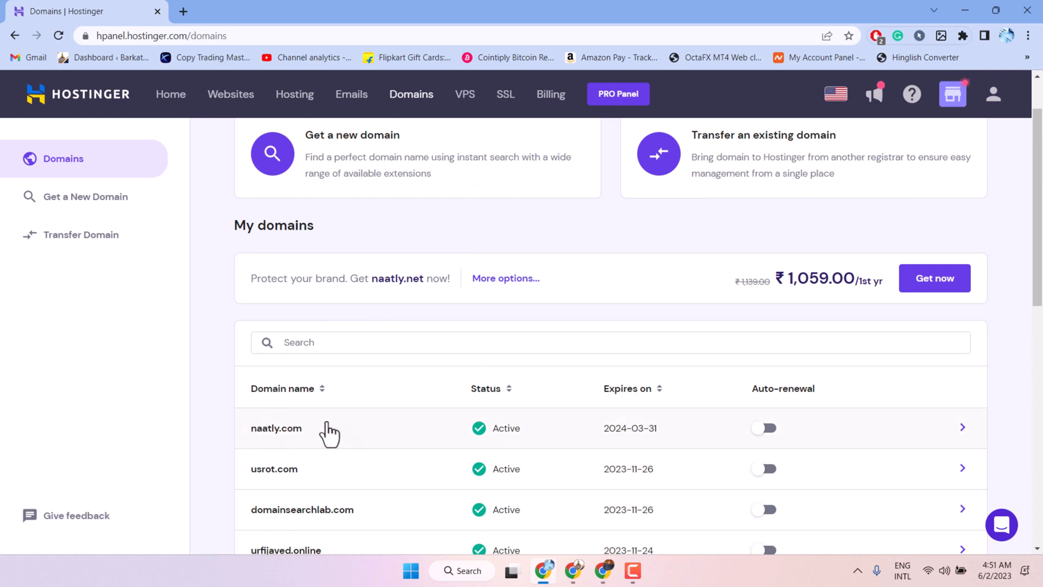
mouse_move(340, 384)
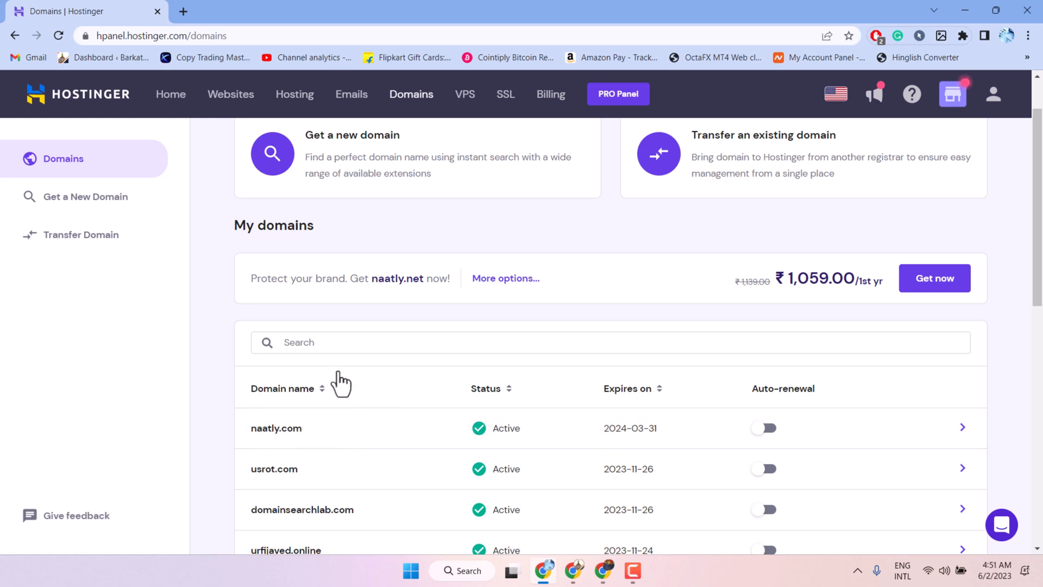
mouse_move(968, 438)
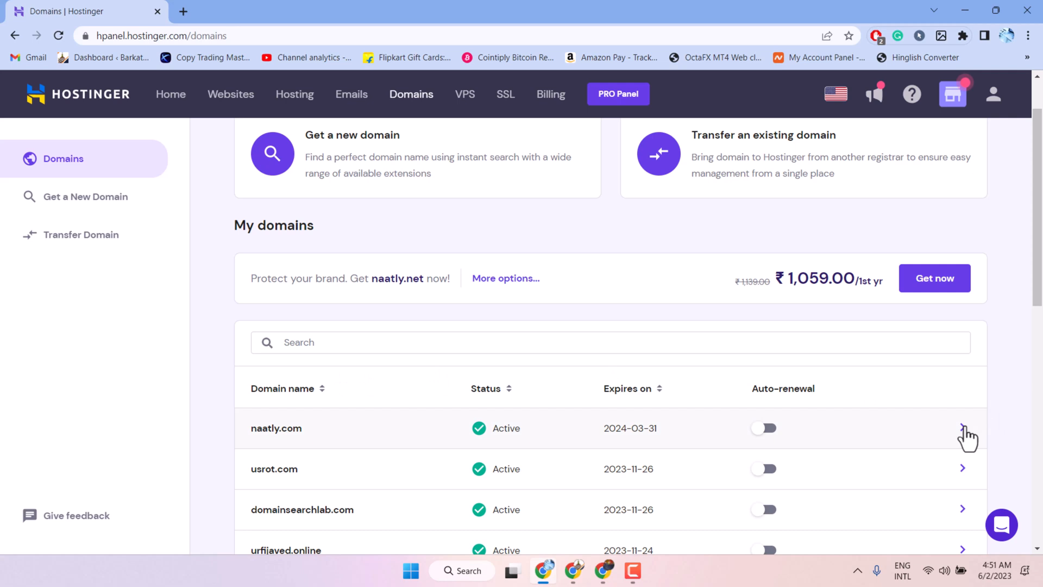
Step: Open the naatly.com Domain Overview and scroll down to the Transfer Lock card
click(963, 428)
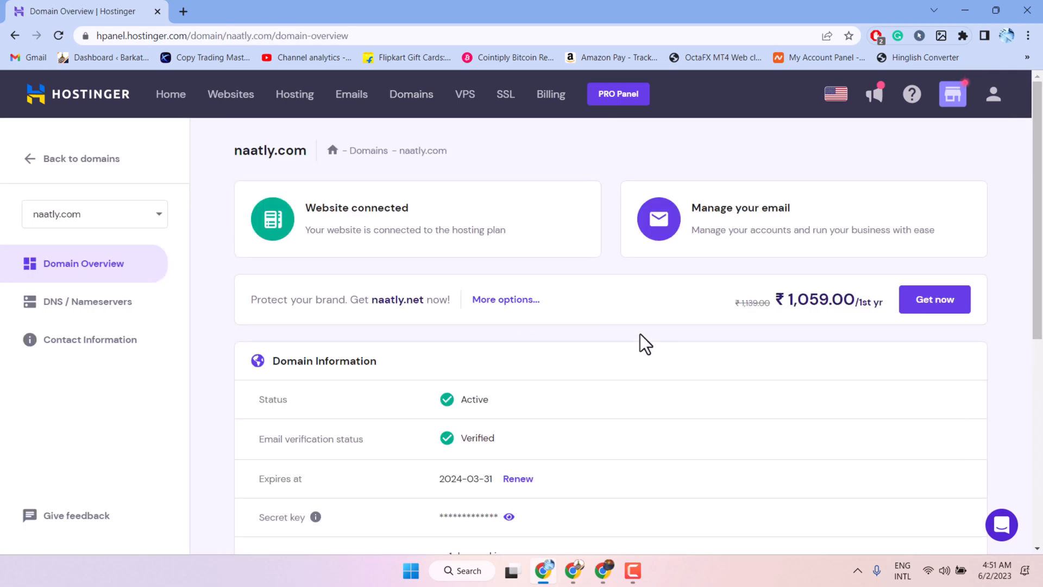
scroll(down, 3)
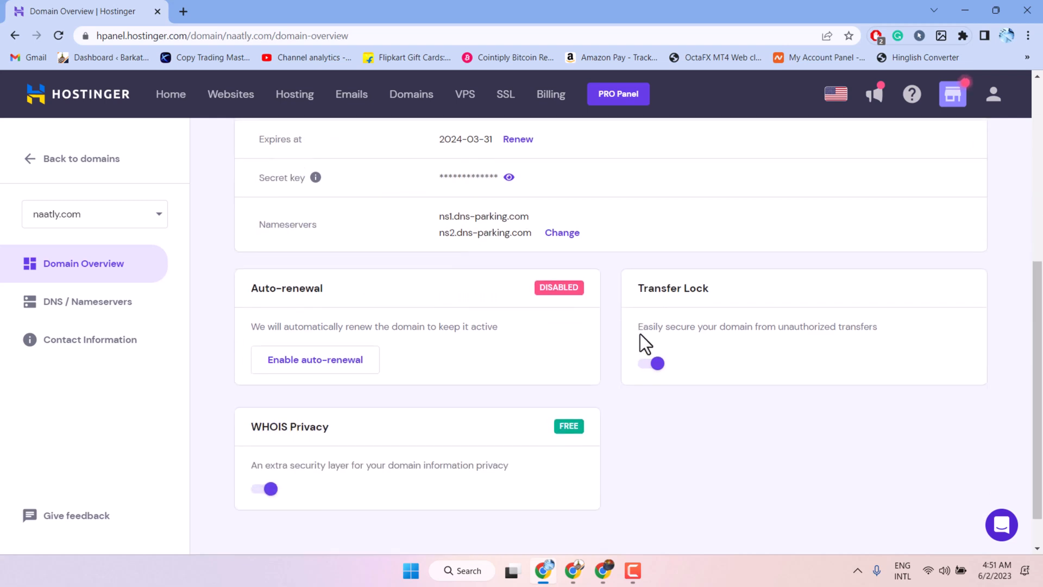
scroll(down, 3)
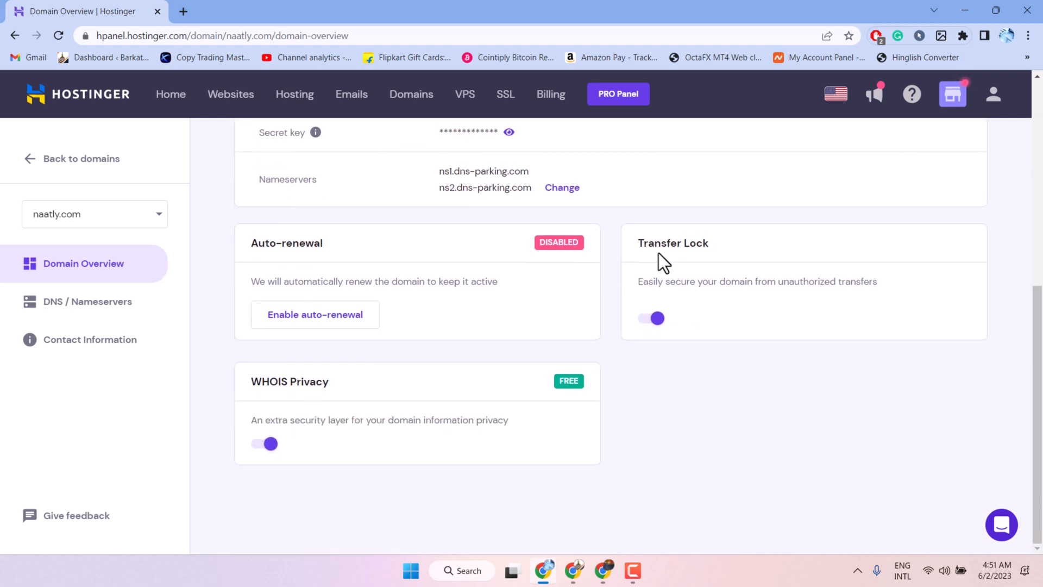
mouse_move(730, 264)
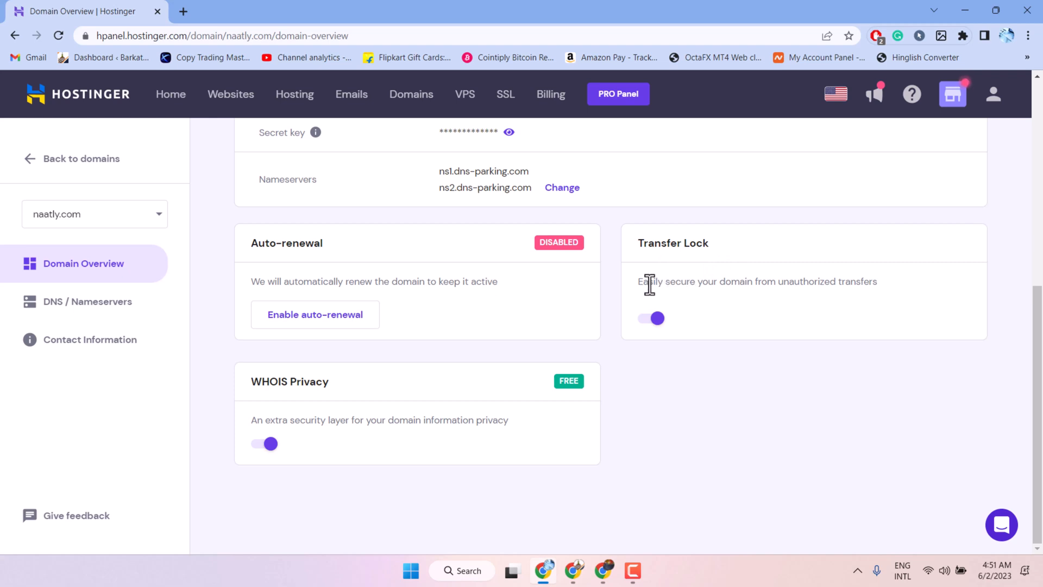
mouse_move(756, 285)
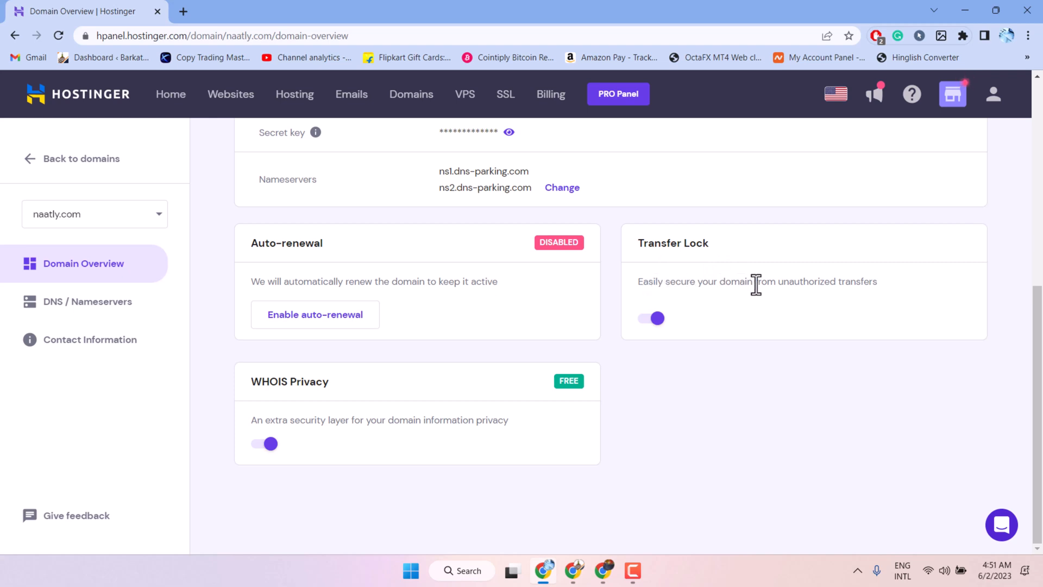
mouse_move(765, 284)
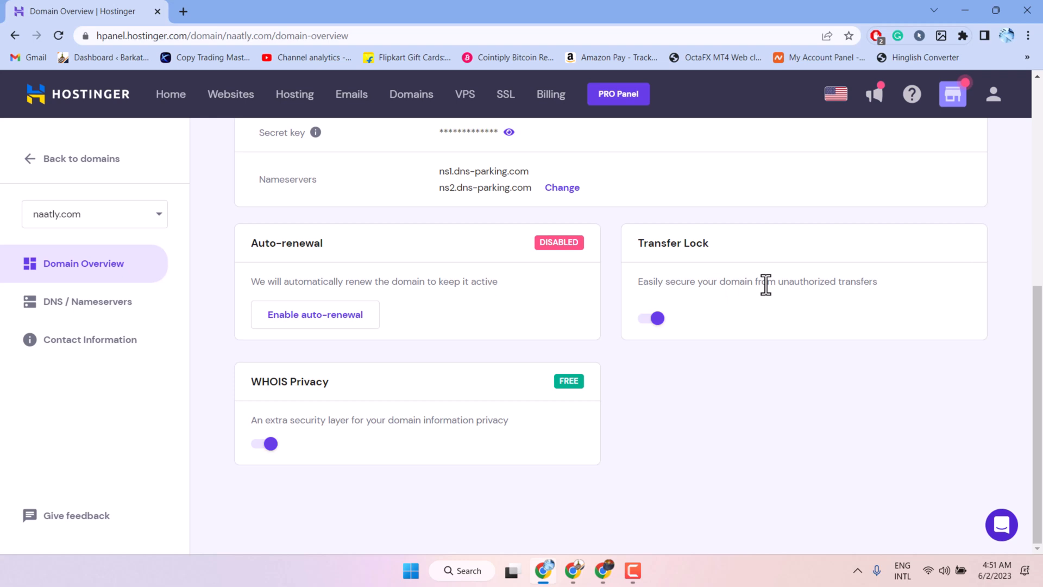
mouse_move(859, 282)
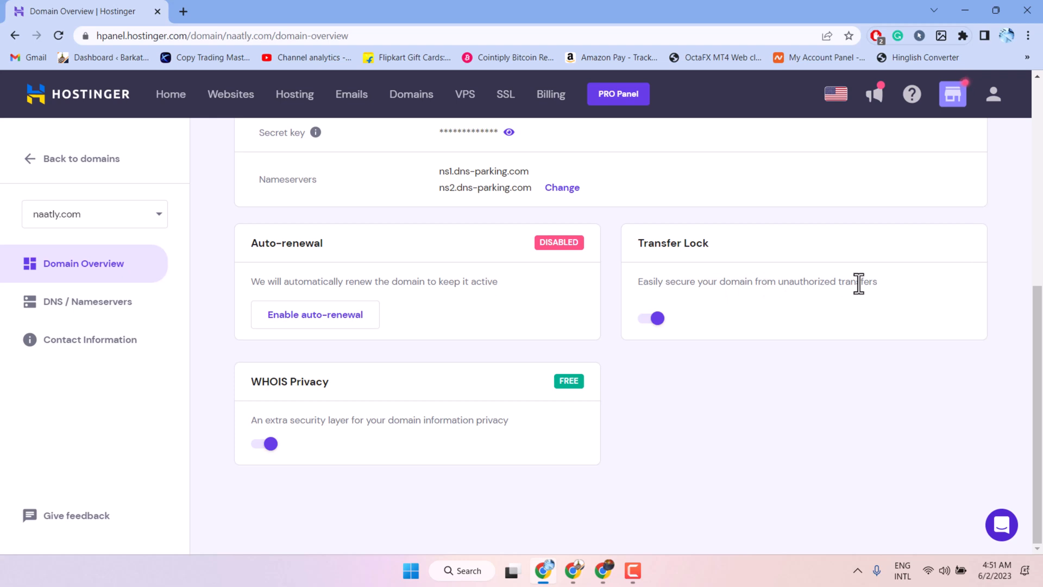
mouse_move(697, 261)
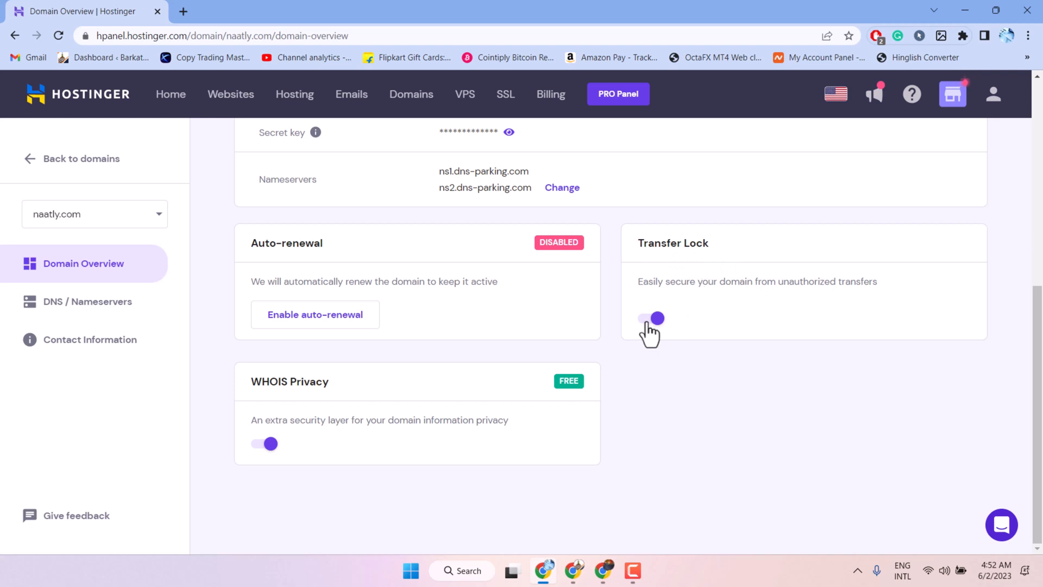
Step: Toggle off Transfer Lock for naatly.com until the disabled-successfully notification appears
click(653, 318)
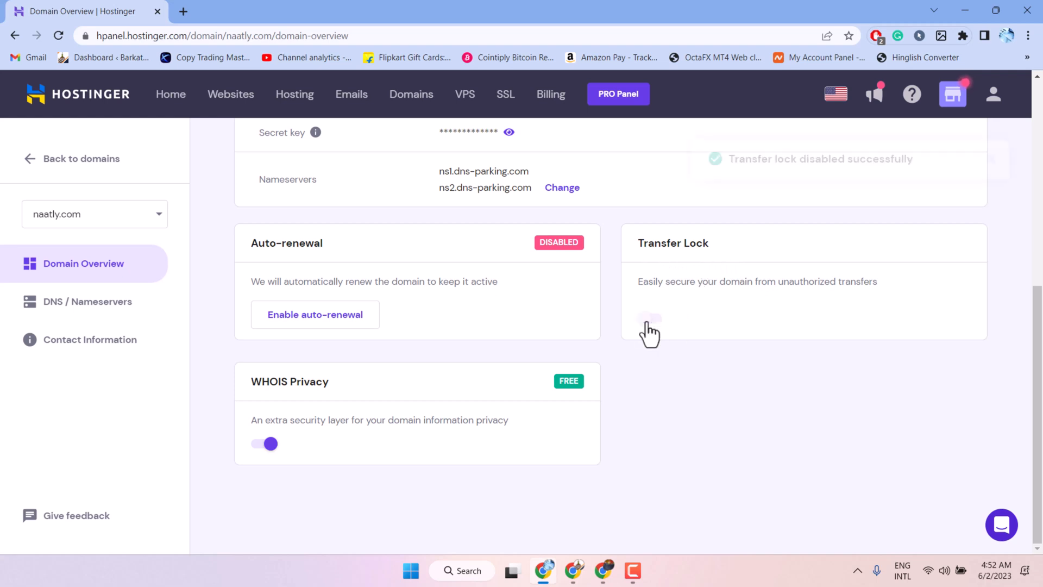
click(650, 318)
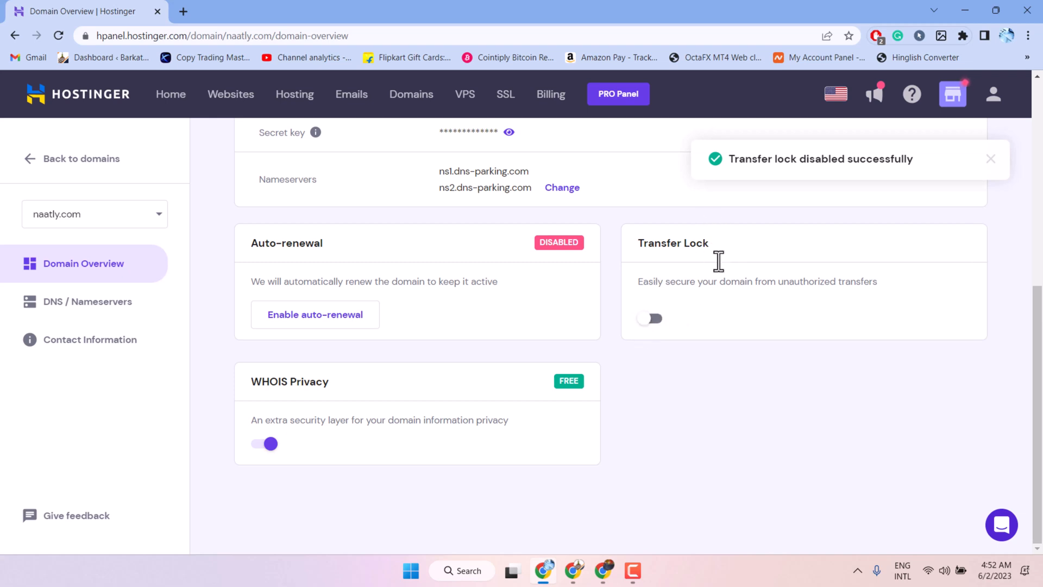
mouse_move(763, 178)
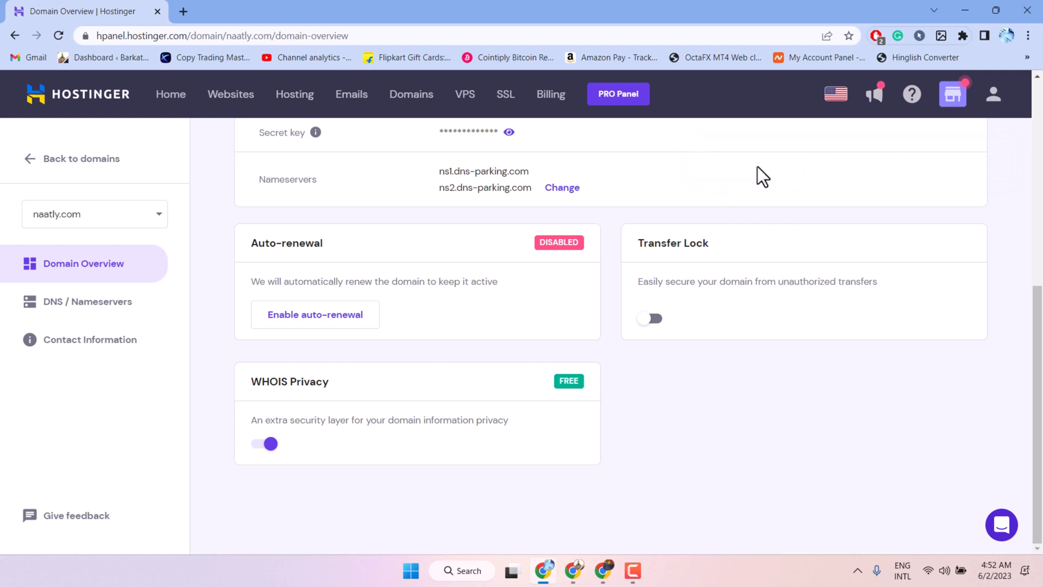
mouse_move(679, 241)
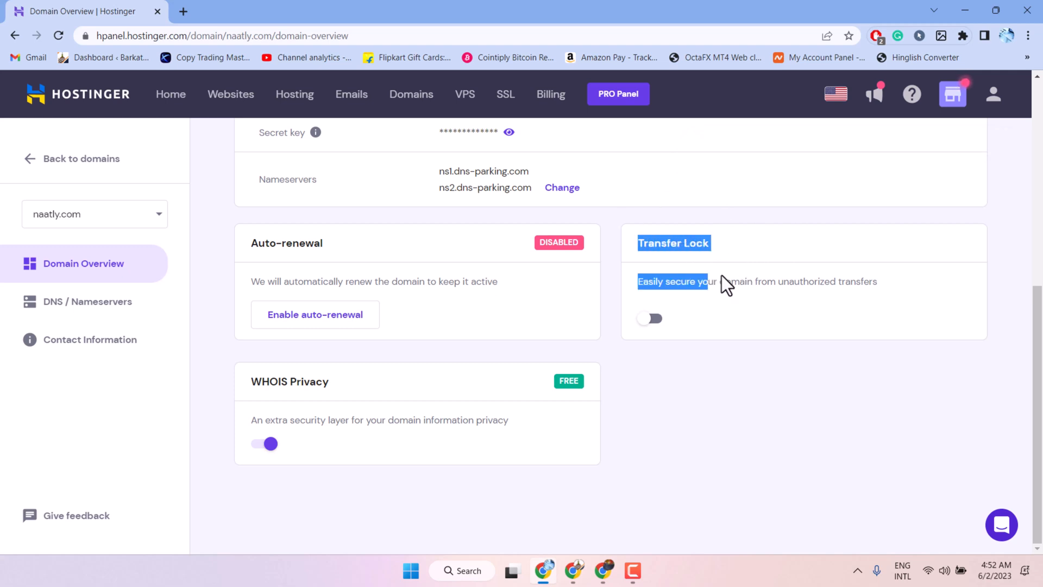
mouse_move(672, 288)
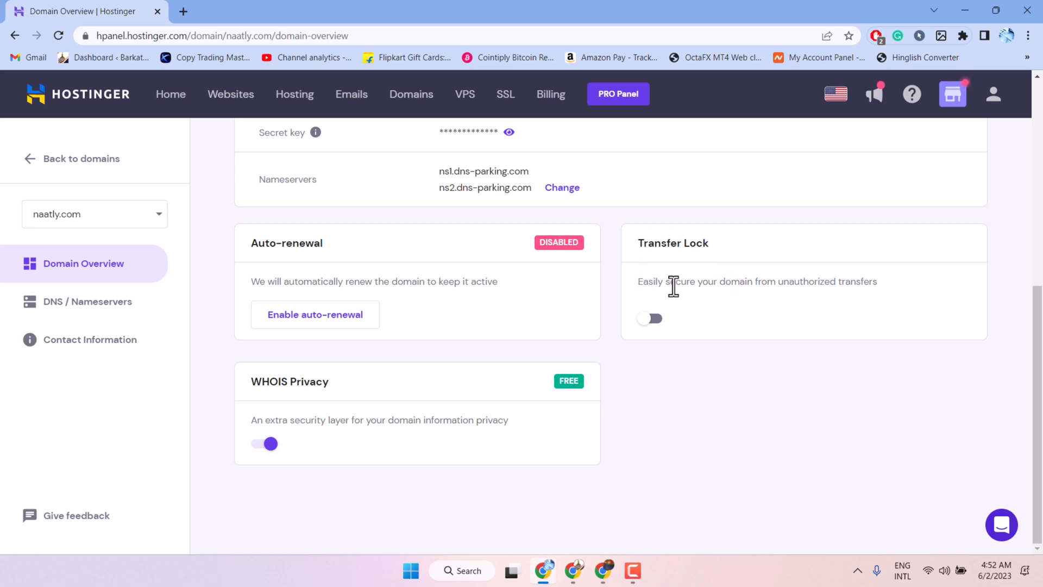
mouse_move(691, 303)
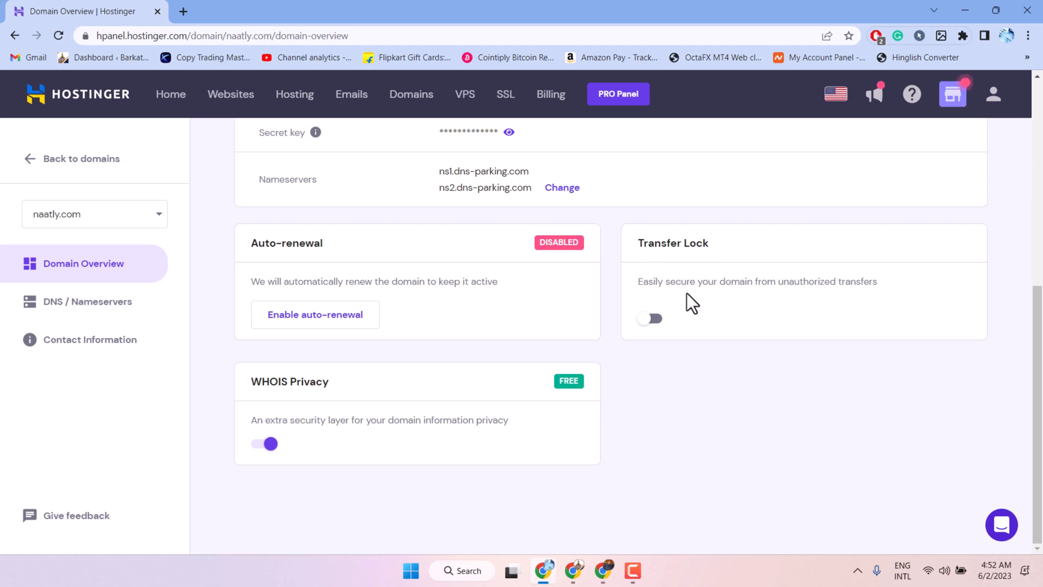